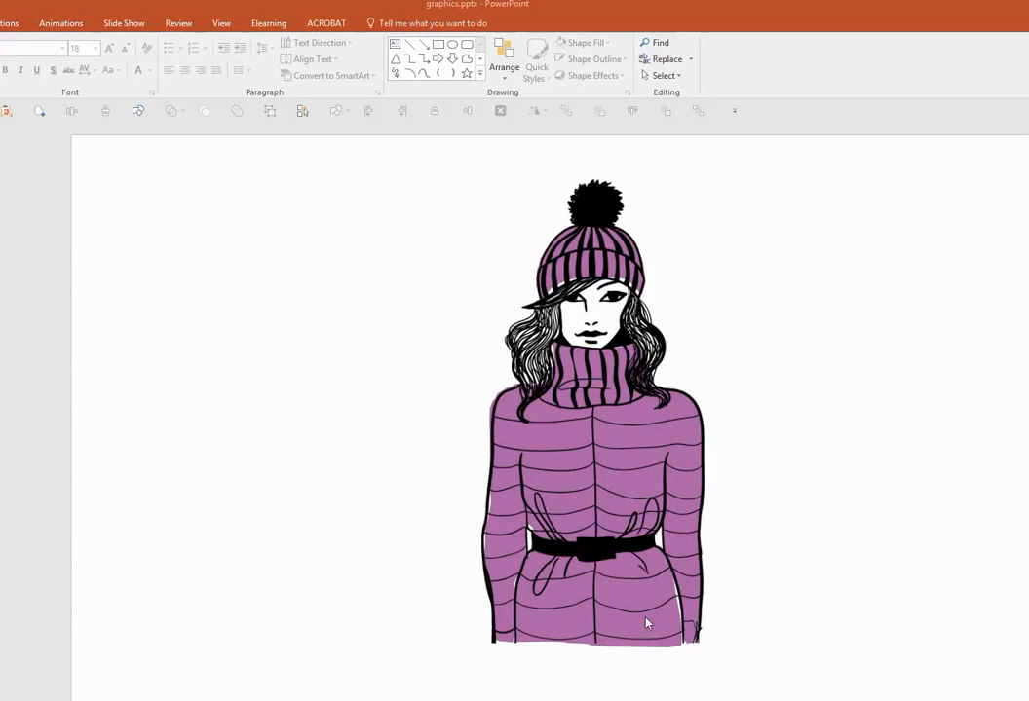
{"action": "mouse_move", "coordinate": [612, 476]}
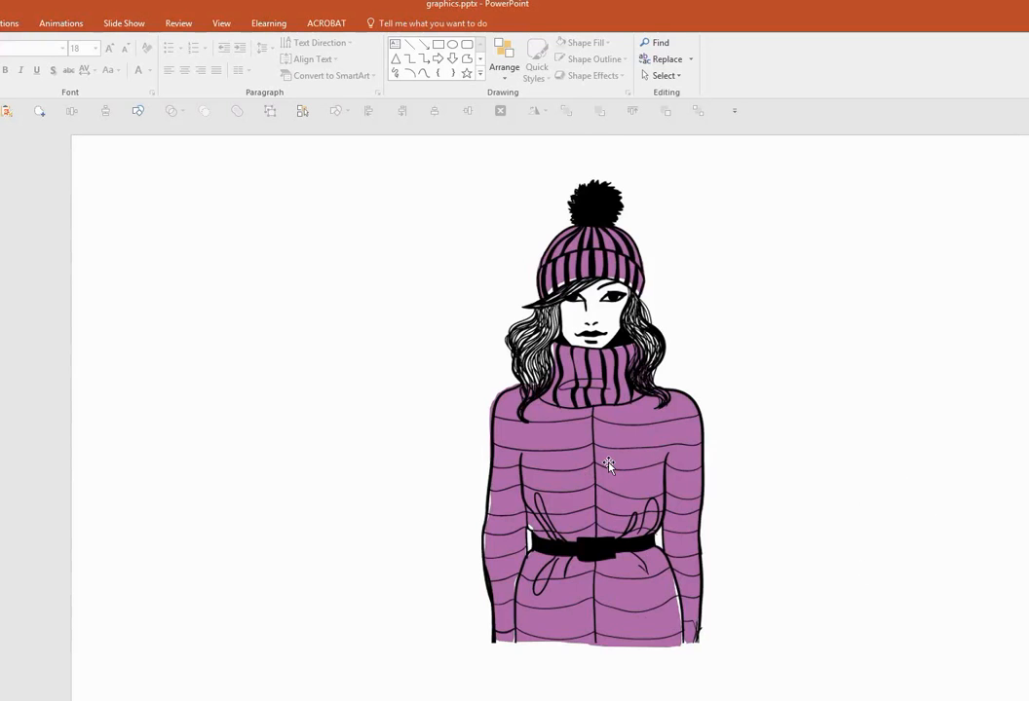
Step: Select the uncoloured line-art picture of the woman on the slide
{"action": "left_click", "coordinate": [608, 464]}
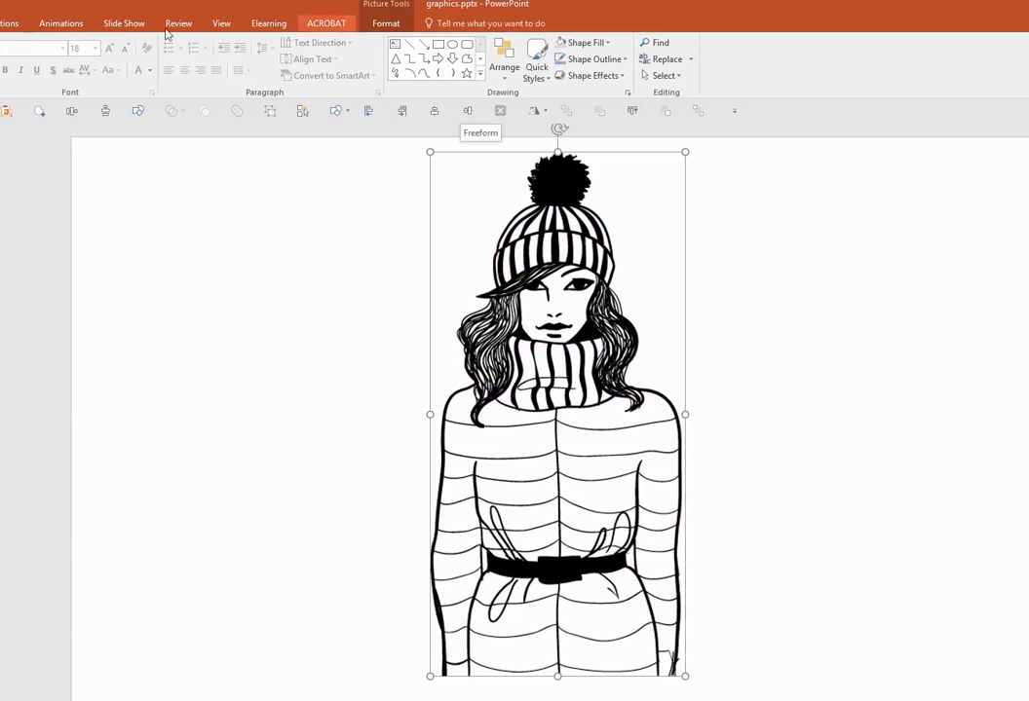
Step: Bring up the Shapes gallery from Insert to pick the Freeform: Scribble tool
{"action": "left_click", "coordinate": [60, 24]}
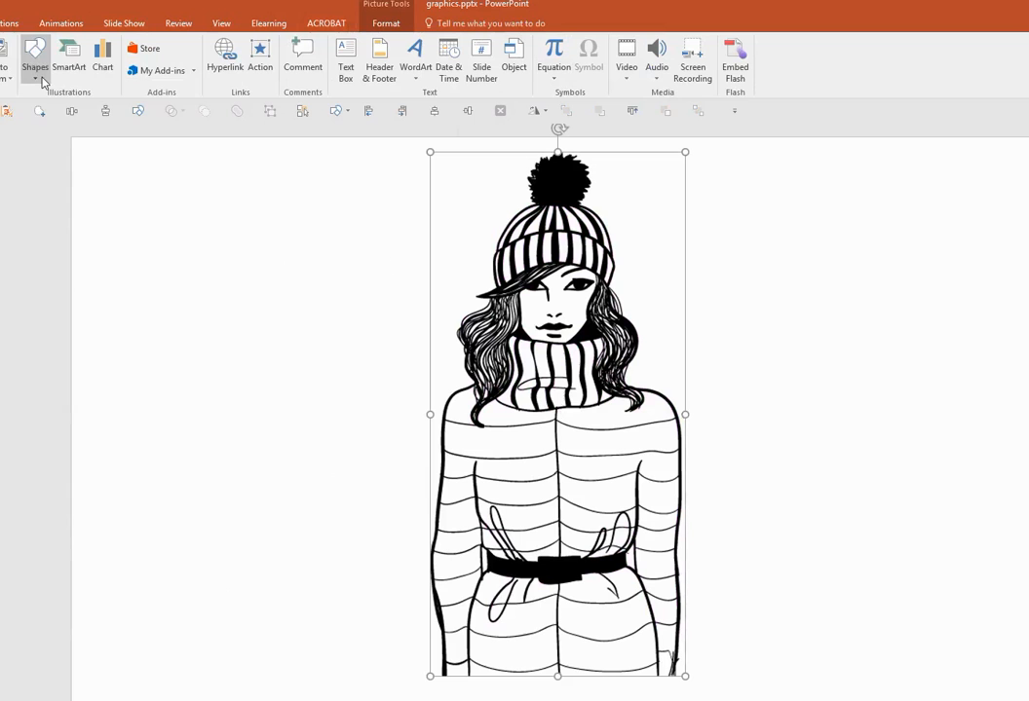
{"action": "left_click", "coordinate": [35, 59]}
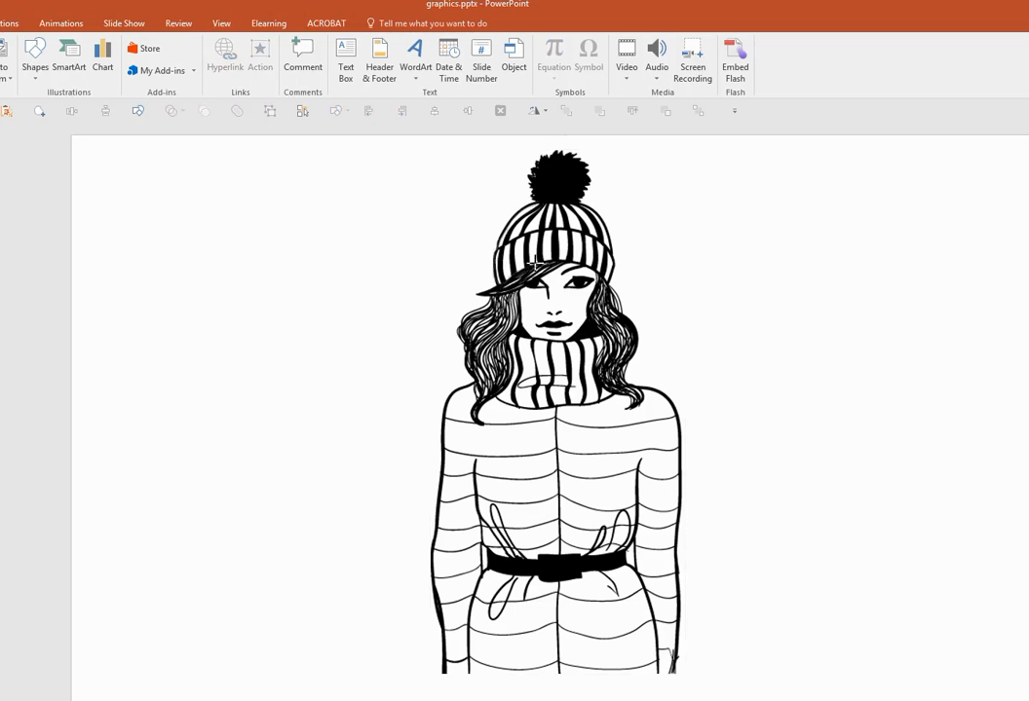
{"action": "mouse_move", "coordinate": [594, 269]}
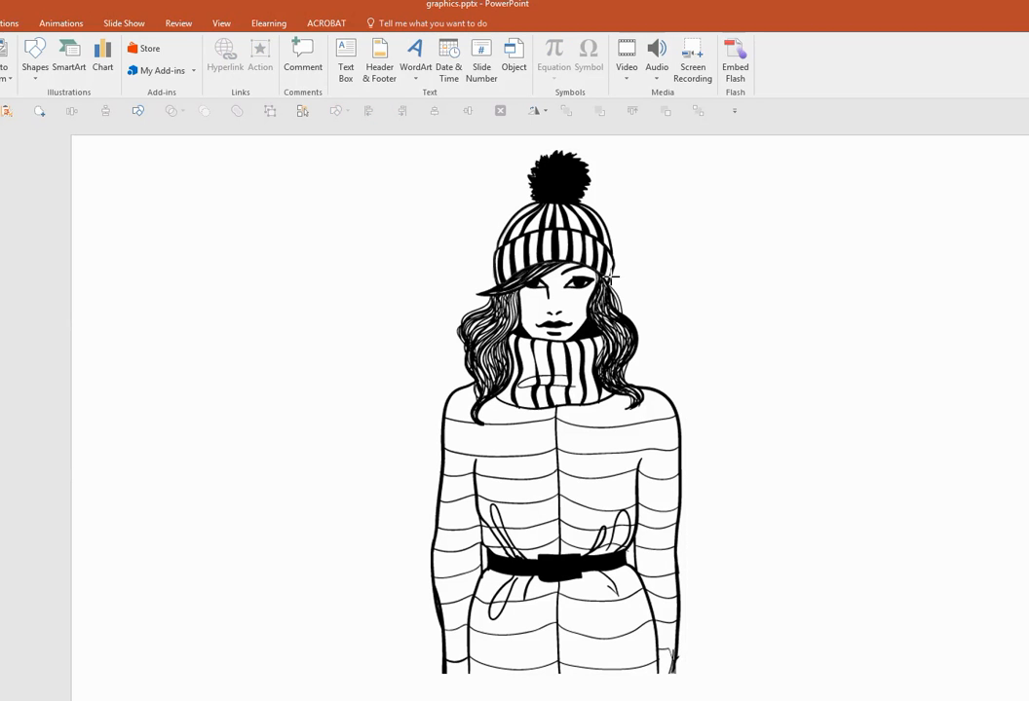
{"action": "mouse_move", "coordinate": [604, 215]}
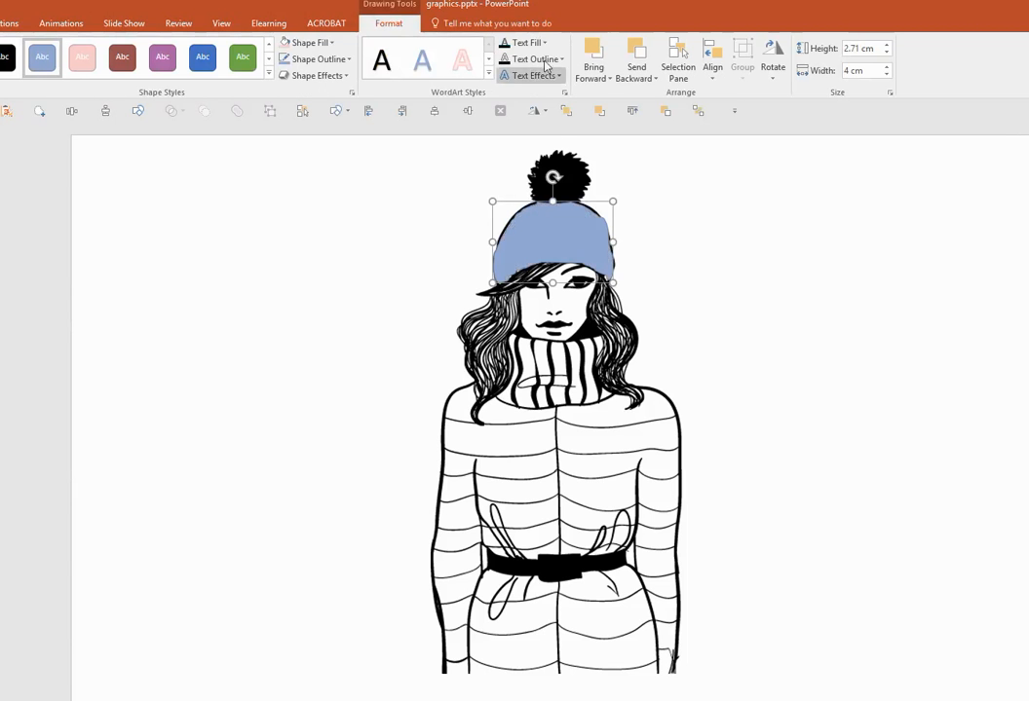
Step: Send the selected blue hat shape to the back so the line art shows over it
{"action": "left_click", "coordinate": [311, 58]}
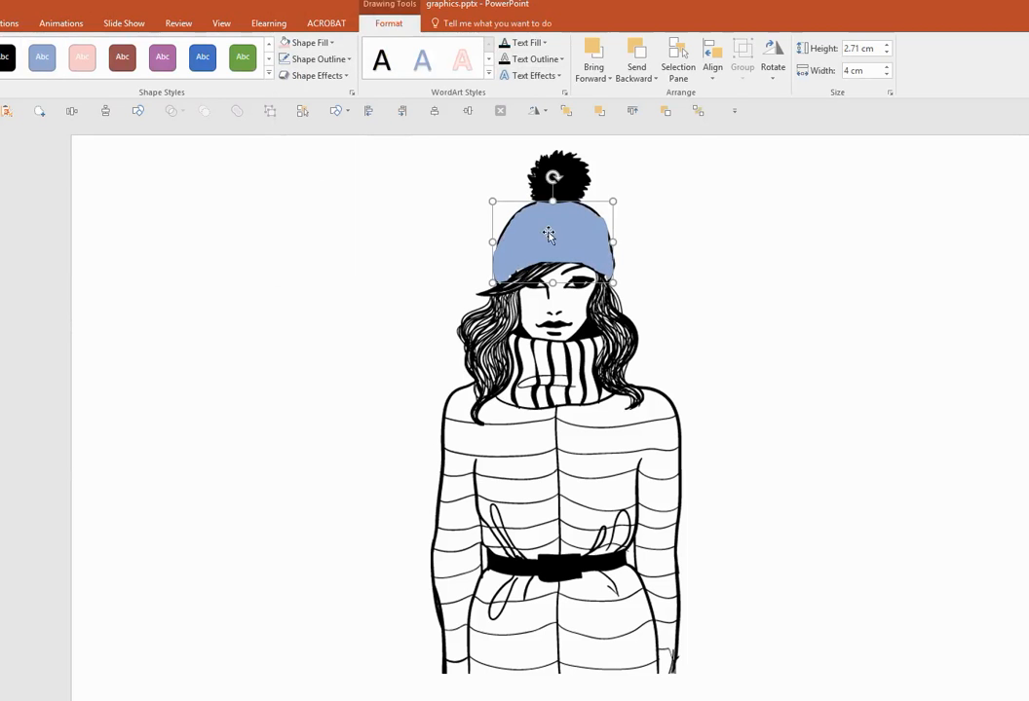
{"action": "mouse_move", "coordinate": [546, 230]}
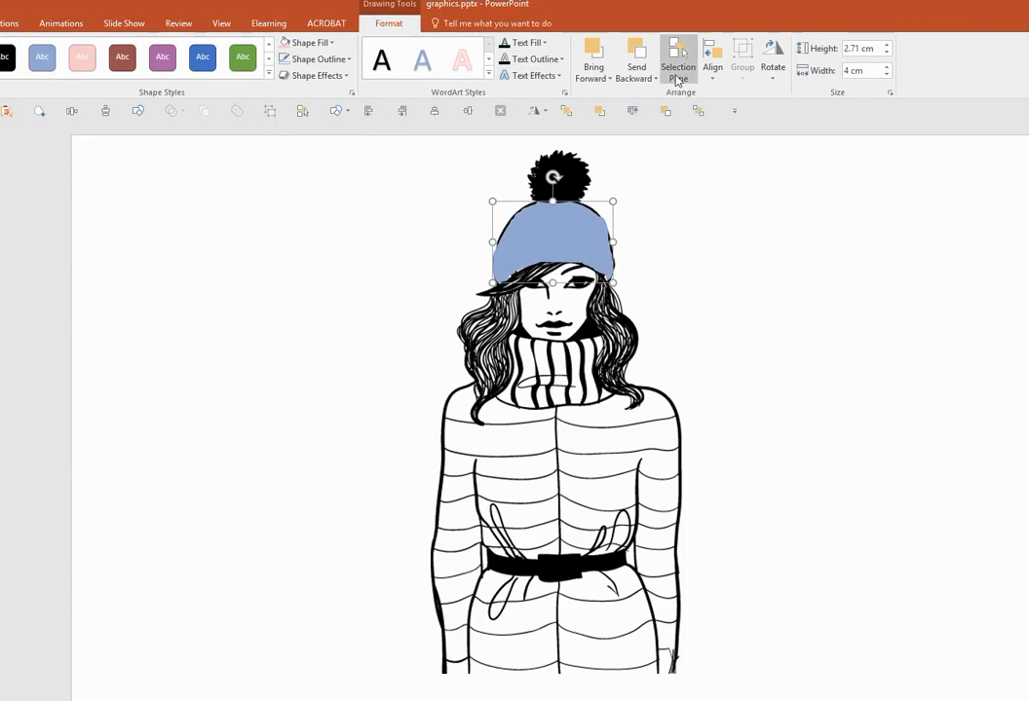
{"action": "left_click", "coordinate": [635, 59]}
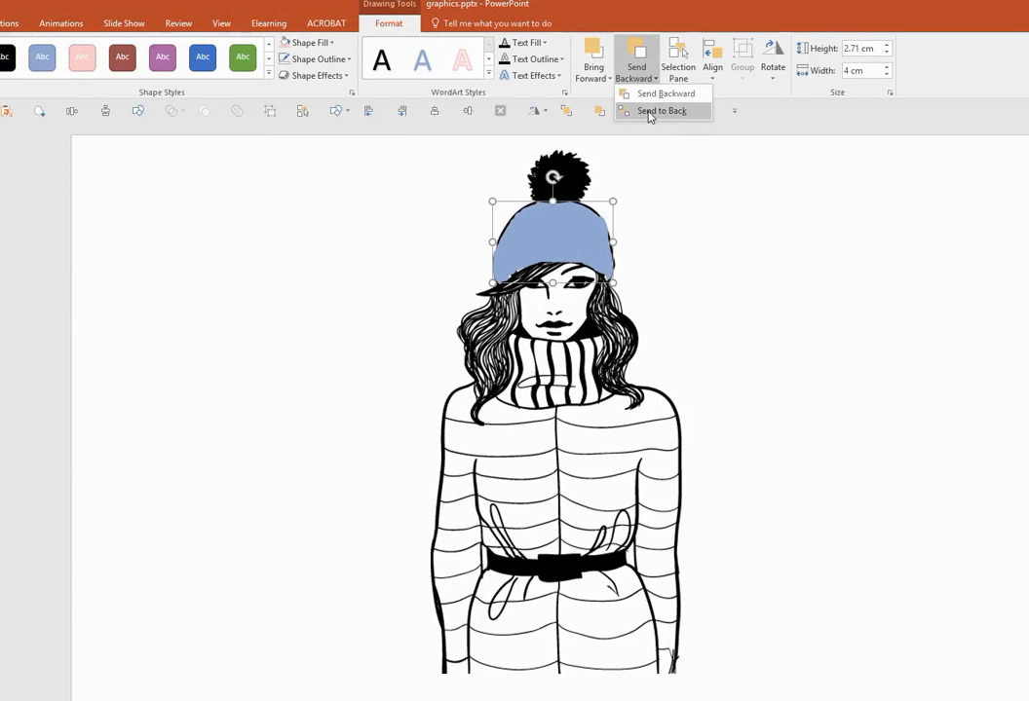
{"action": "left_click", "coordinate": [661, 109]}
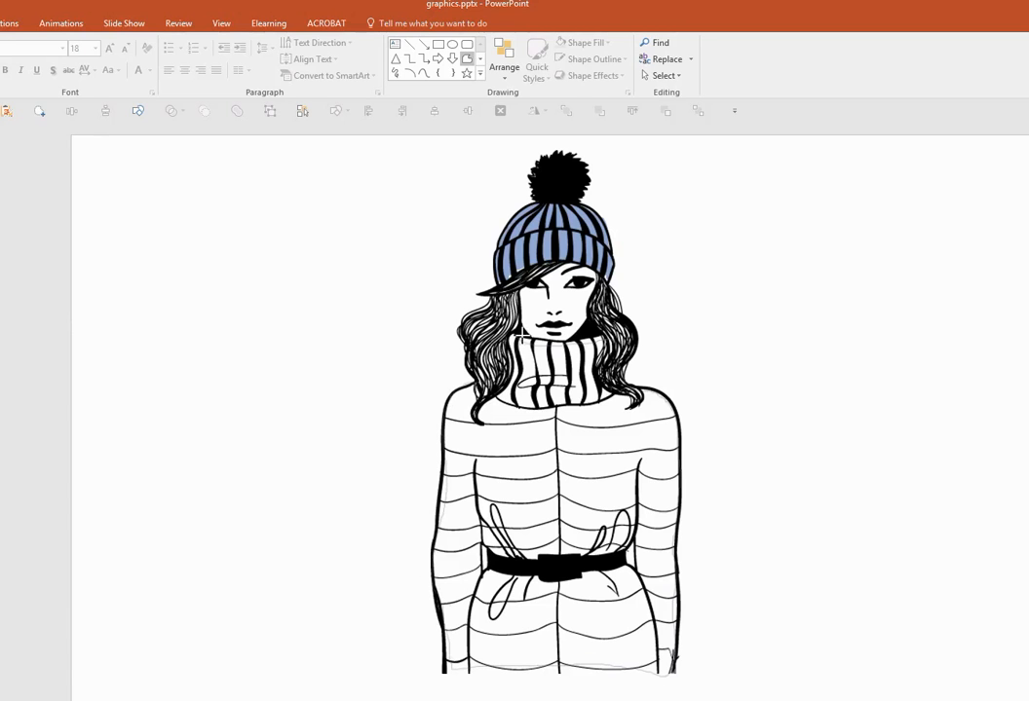
Step: Fill the coat freeform pink, send it behind the line art, and deselect it
{"action": "left_click", "coordinate": [555, 439]}
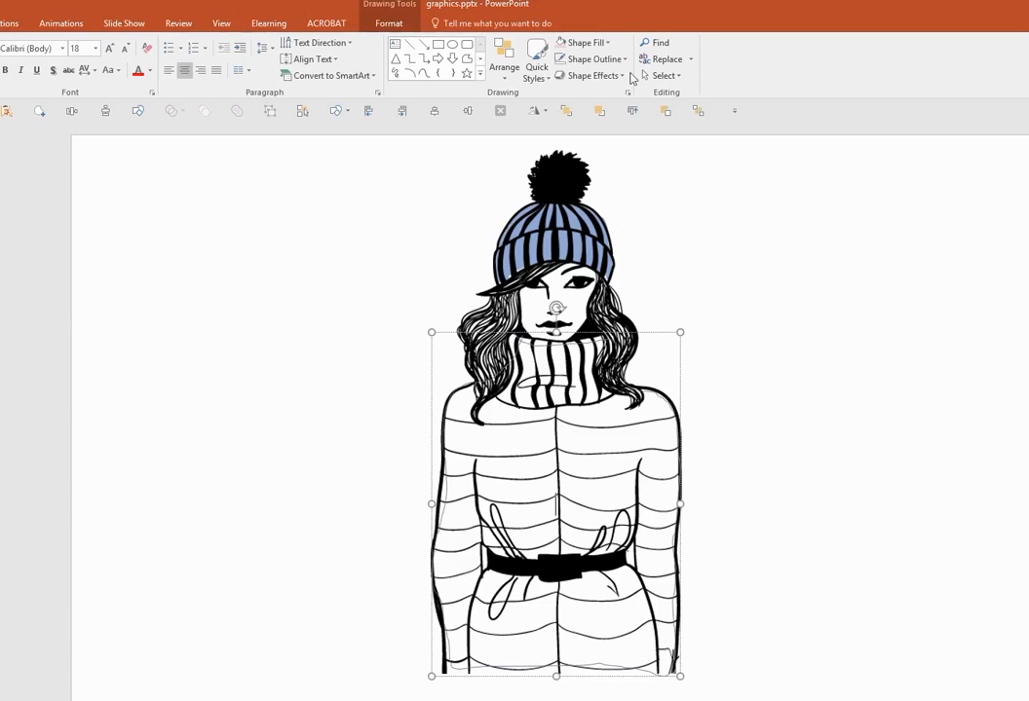
{"action": "left_click", "coordinate": [582, 43]}
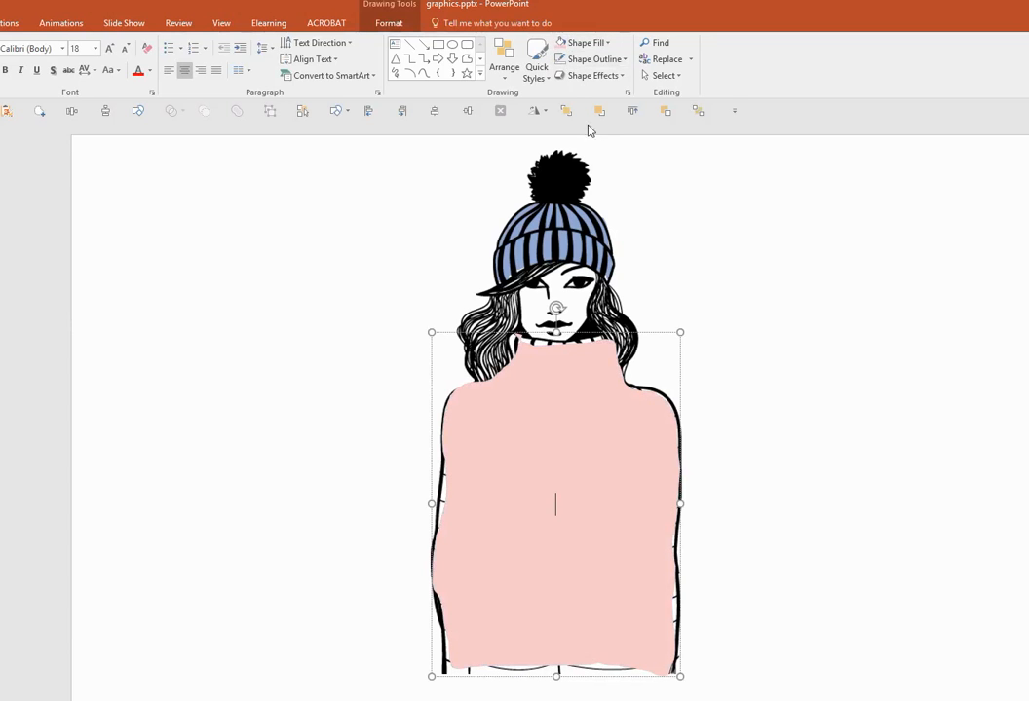
{"action": "left_click", "coordinate": [503, 60]}
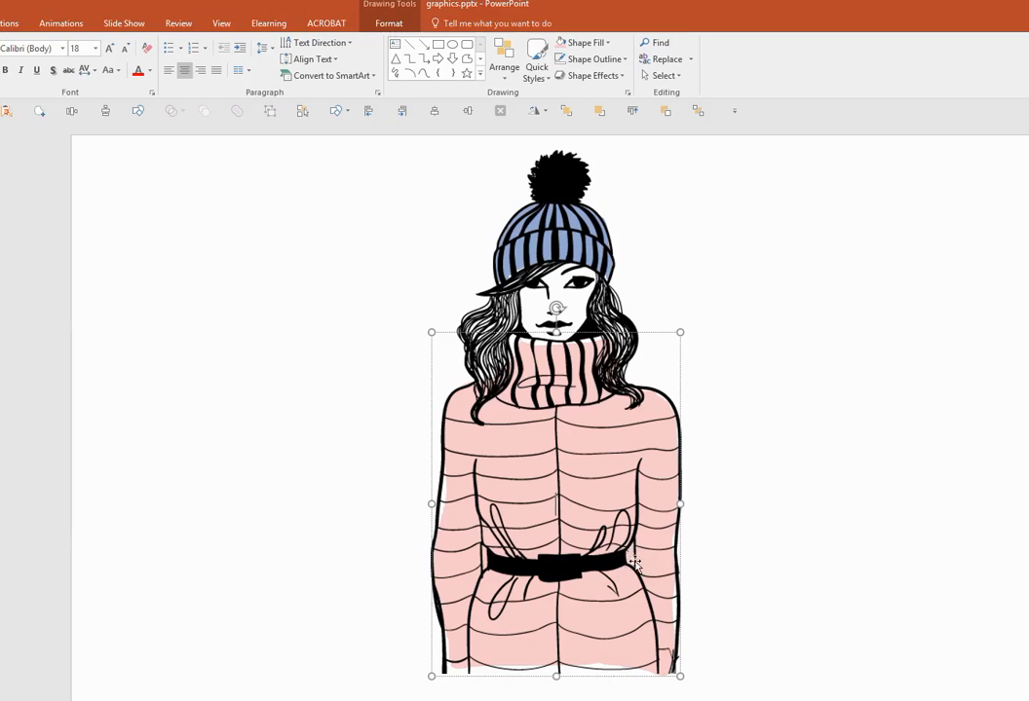
{"action": "mouse_move", "coordinate": [706, 546]}
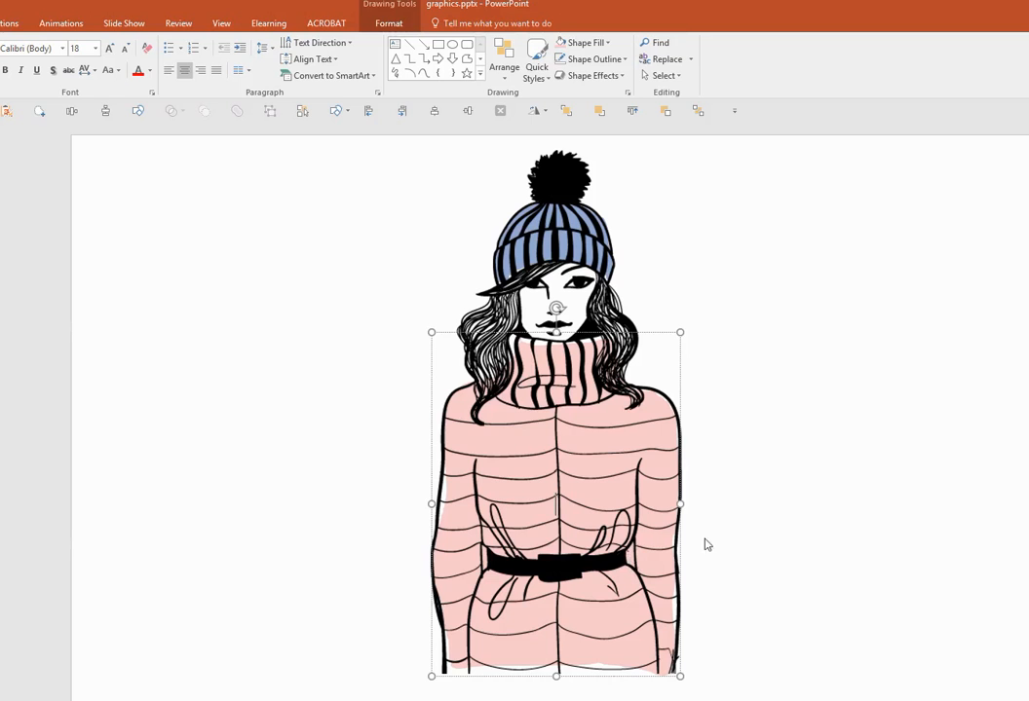
{"action": "left_click", "coordinate": [733, 446]}
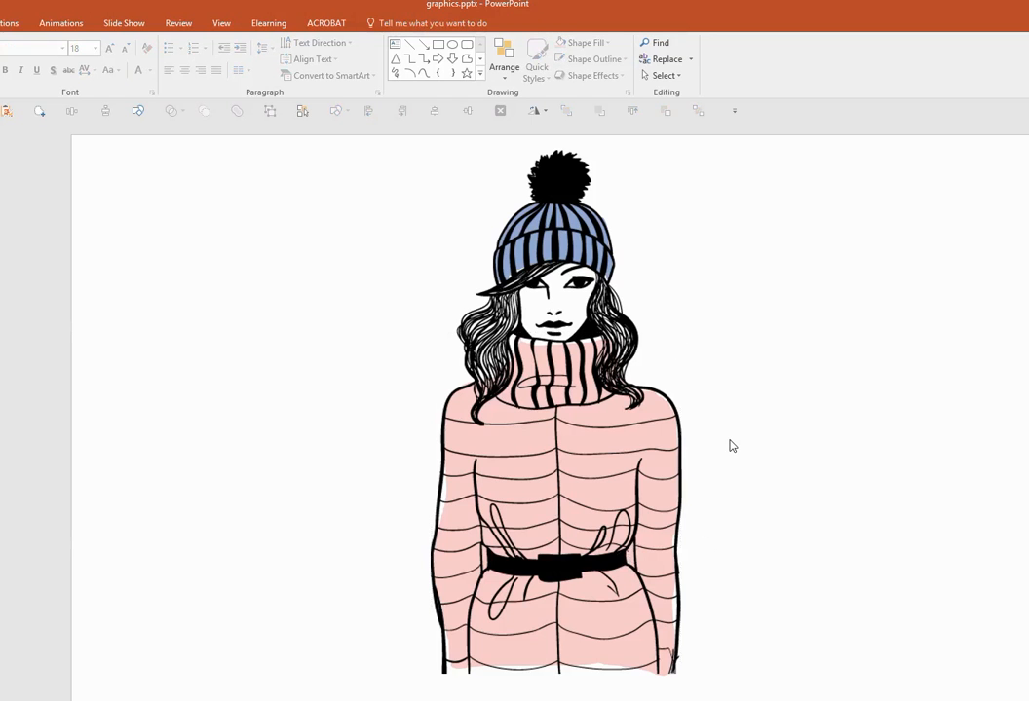
{"action": "mouse_move", "coordinate": [814, 441]}
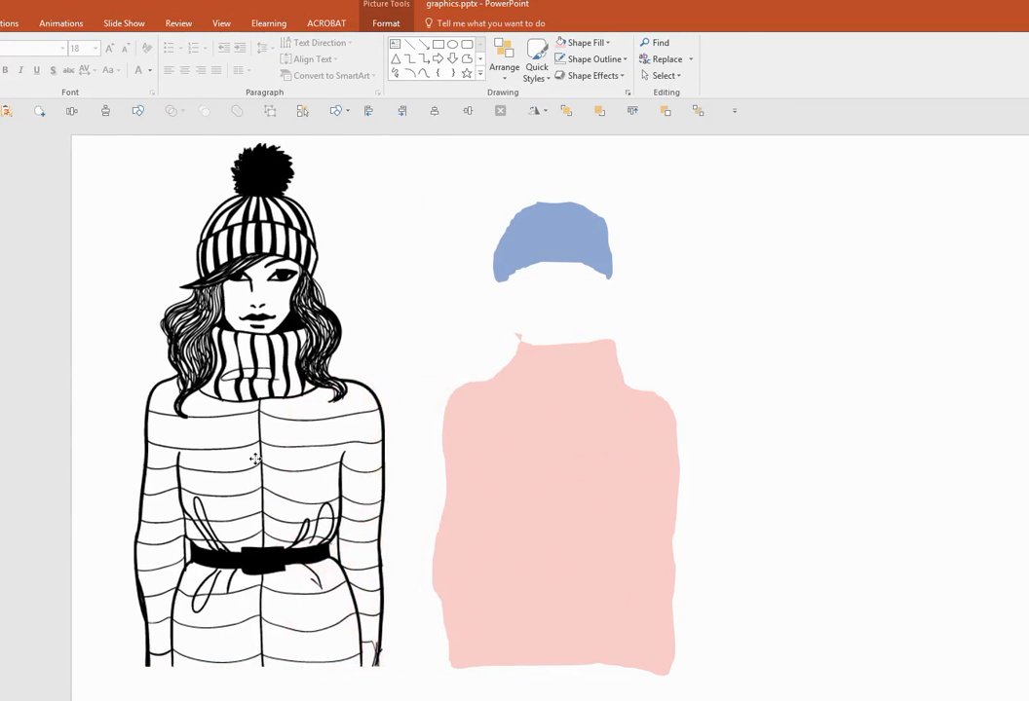
Step: Select the pink coat shape and choose Edit Points to make its outline editable
{"action": "left_click", "coordinate": [555, 487]}
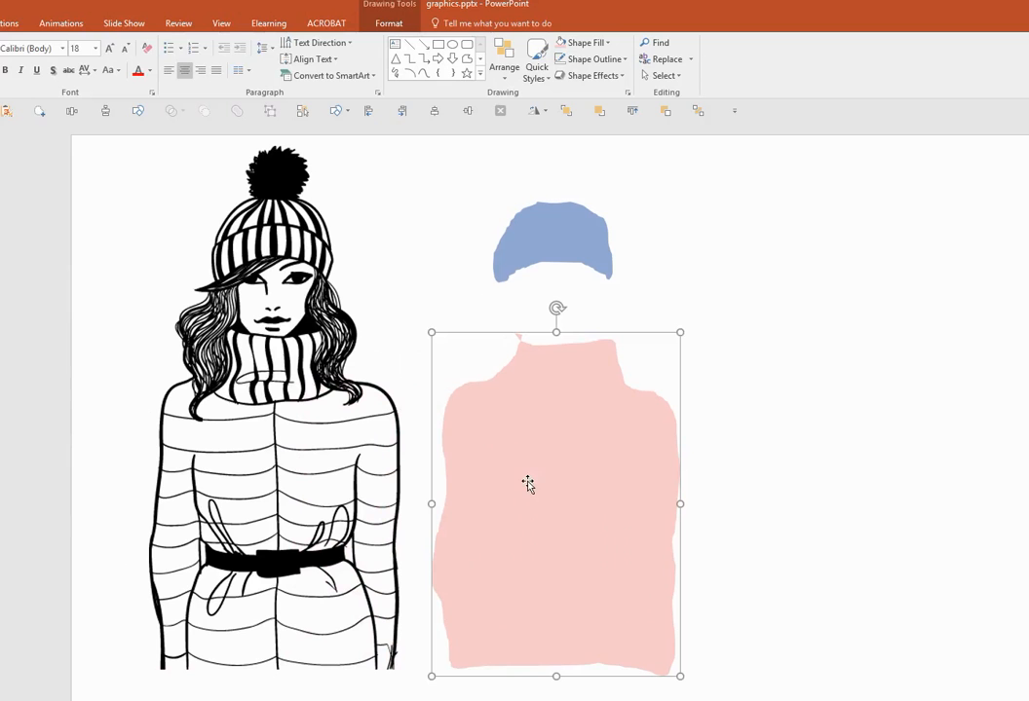
{"action": "right_click", "coordinate": [528, 485]}
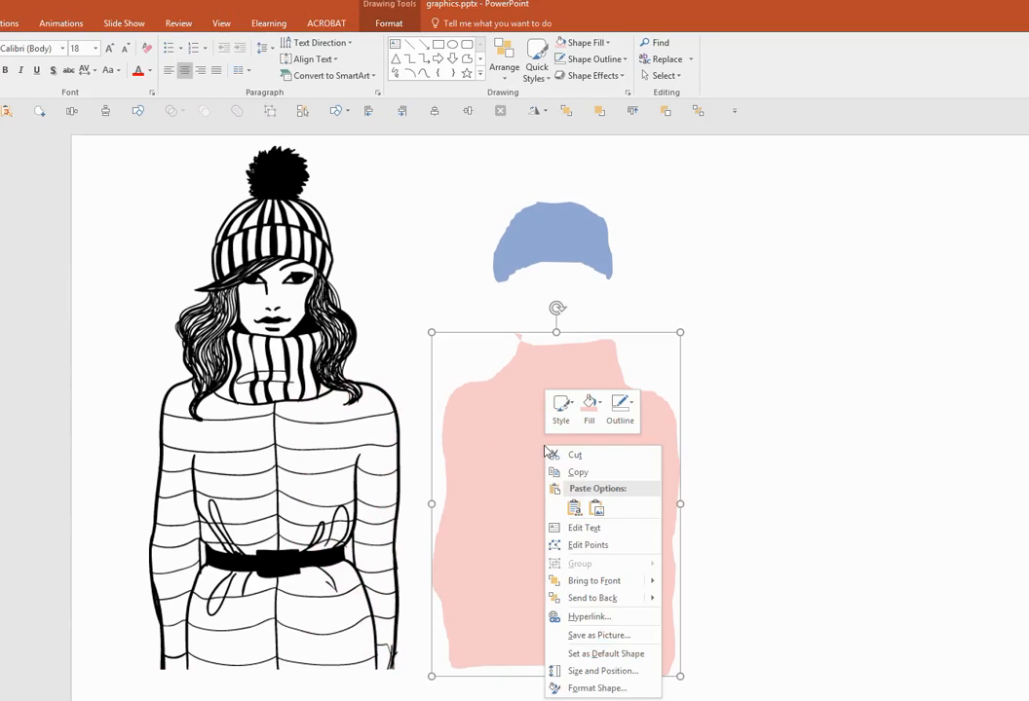
{"action": "left_click", "coordinate": [588, 546]}
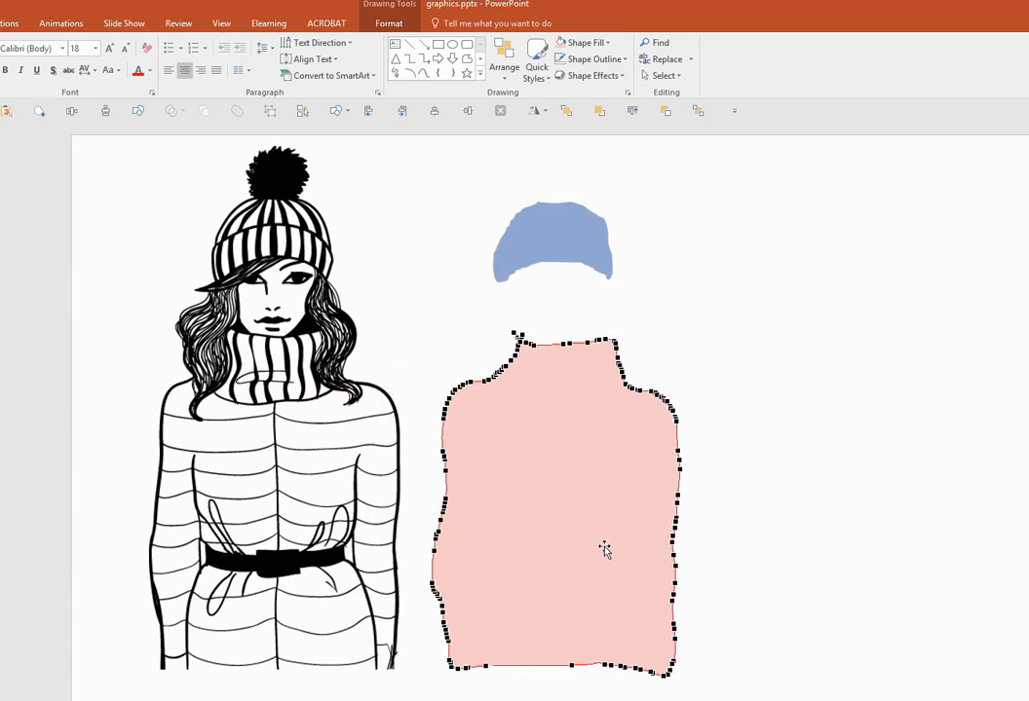
{"action": "mouse_move", "coordinate": [530, 355]}
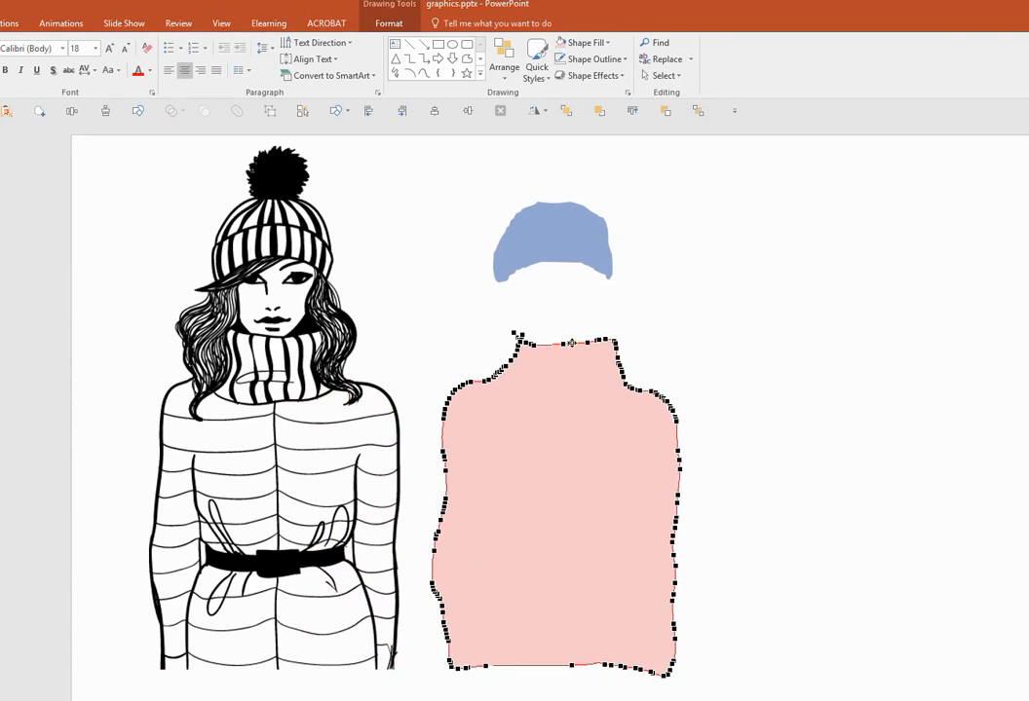
{"action": "scroll", "scroll_direction": "down", "scroll_amount": 3}
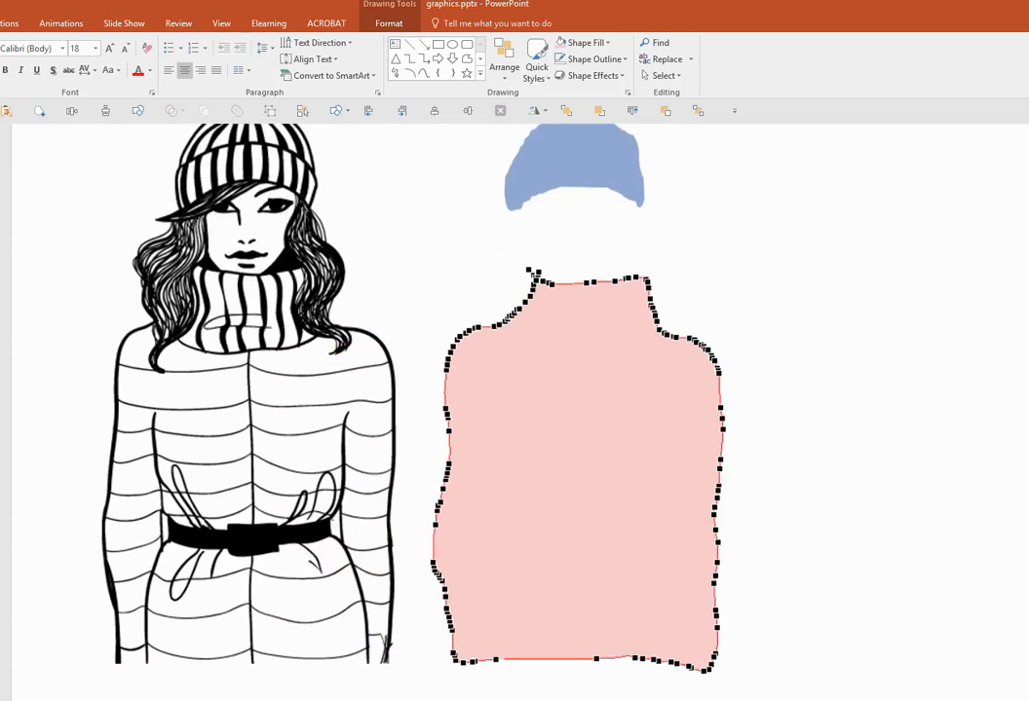